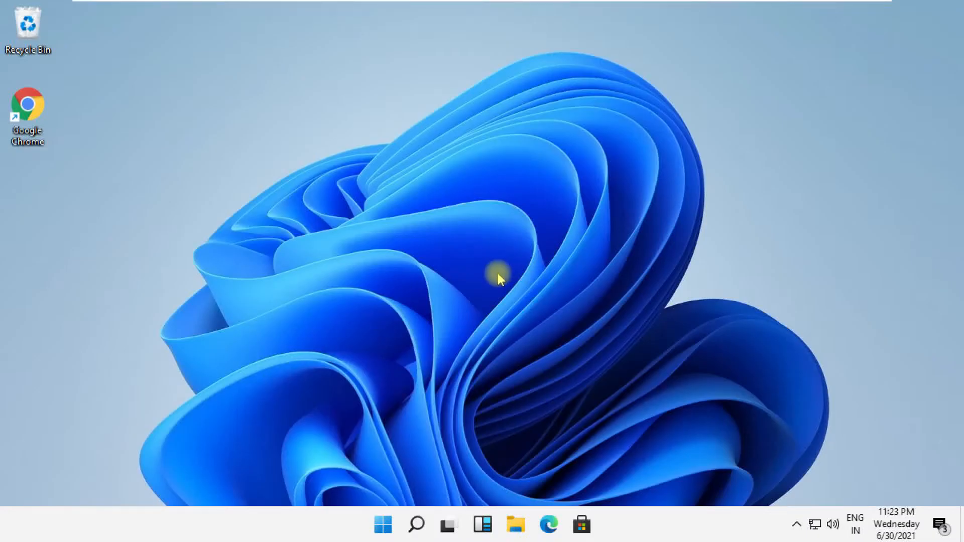
mouse_move(533, 297)
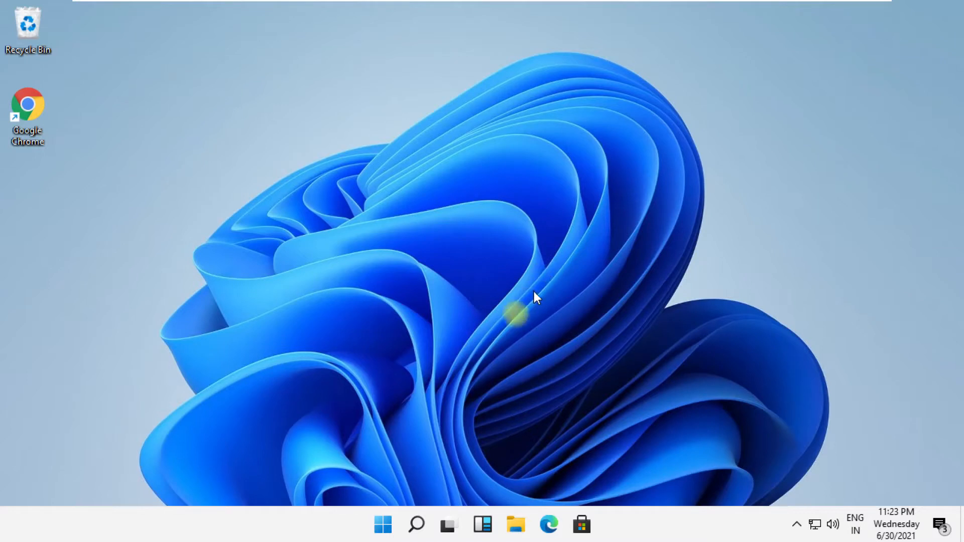
Search Windows for services.msc so the Services app is the best match.
click(416, 524)
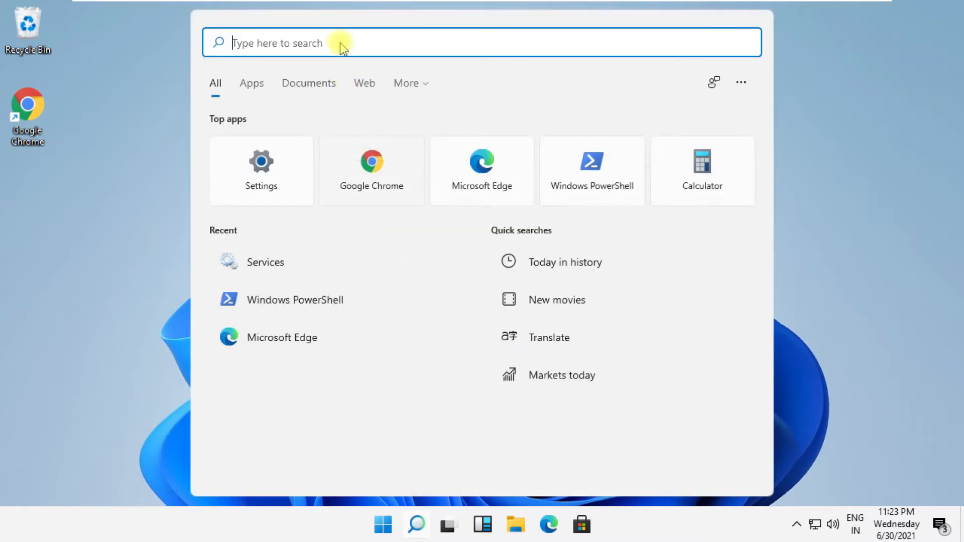
text(services.msc)
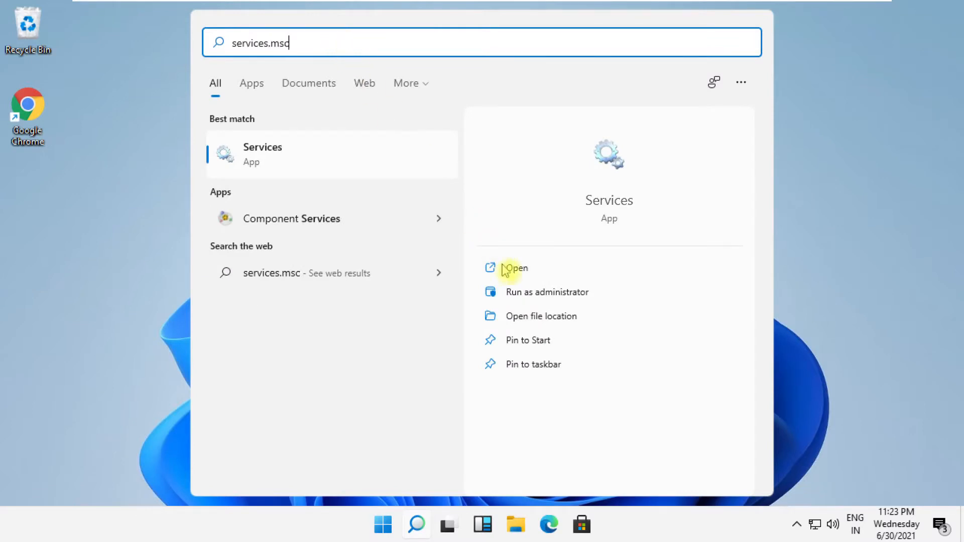
Launch Services and bring up the actions menu for the Windows Update service.
click(515, 268)
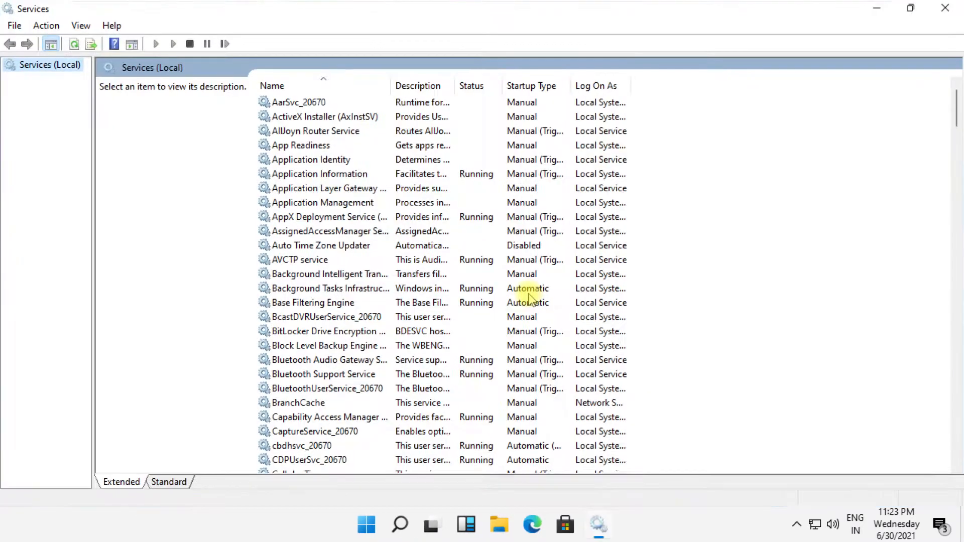
scroll(down, 3)
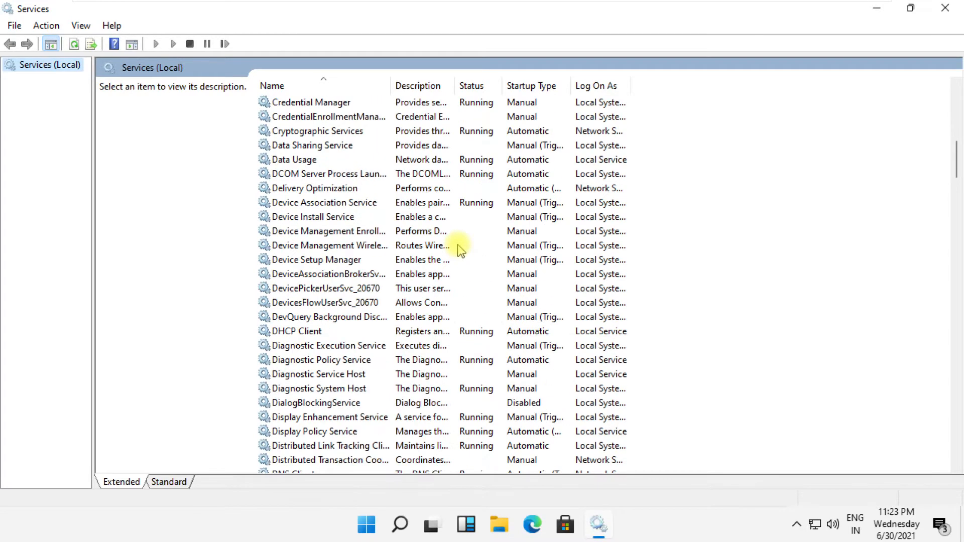
scroll(down, 3)
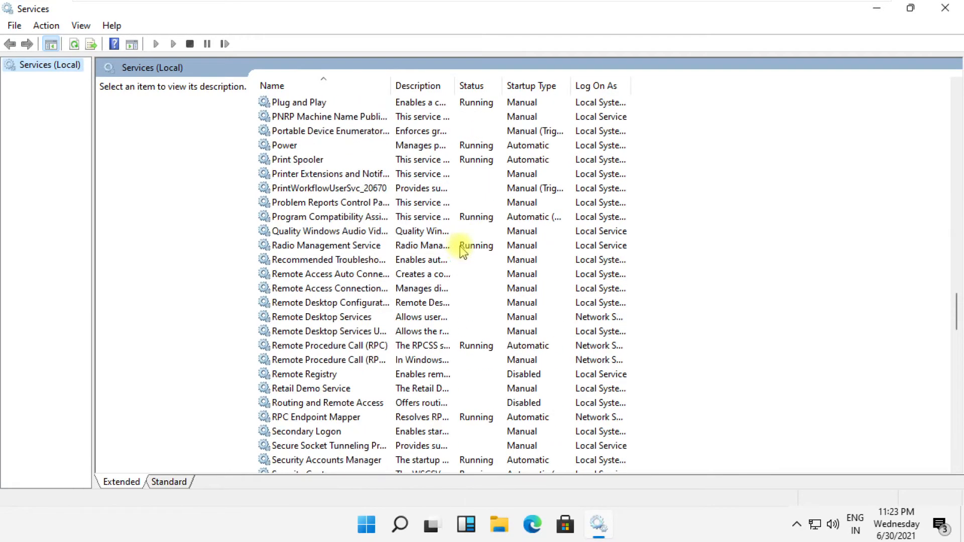
scroll(down, 3)
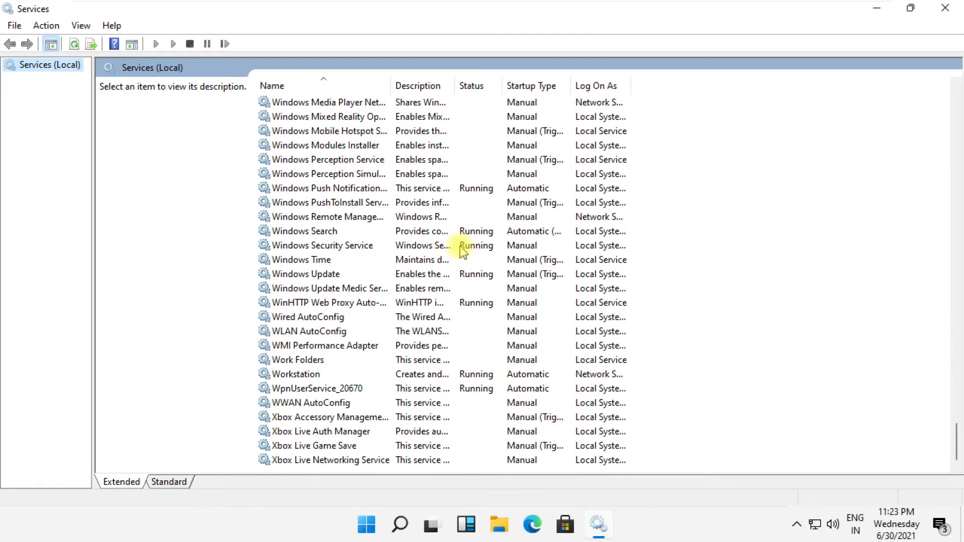
mouse_move(317, 278)
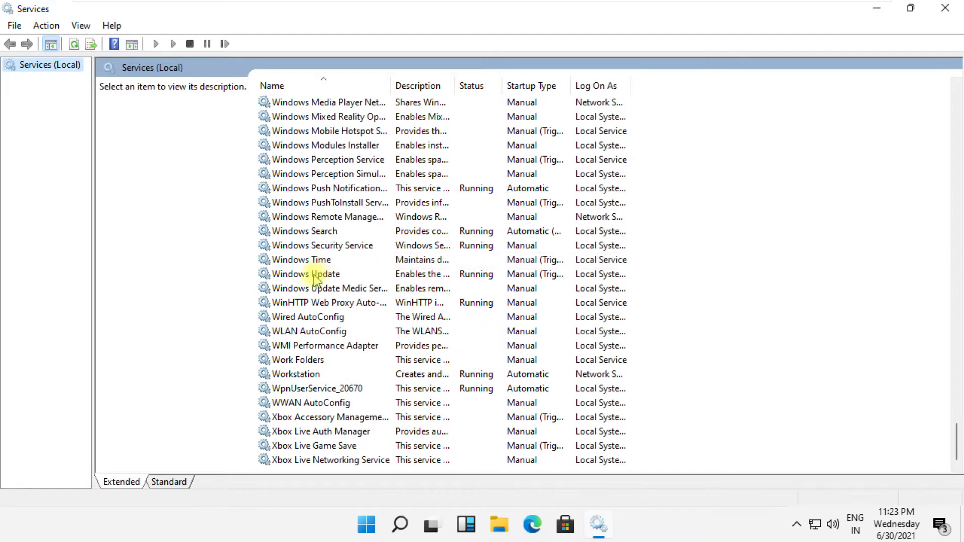
right_click(314, 273)
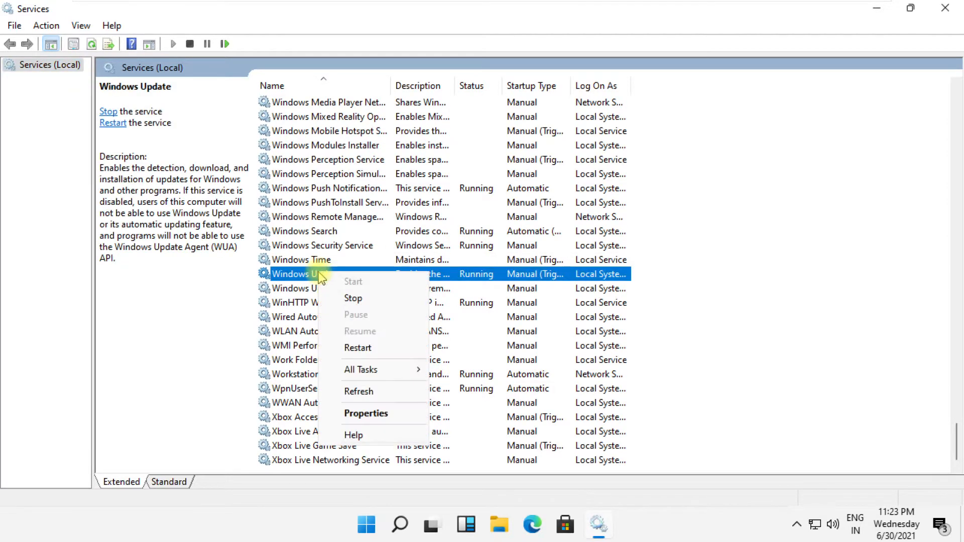
Stop Windows Update in its Properties, set Startup type to Disabled, and apply.
click(366, 413)
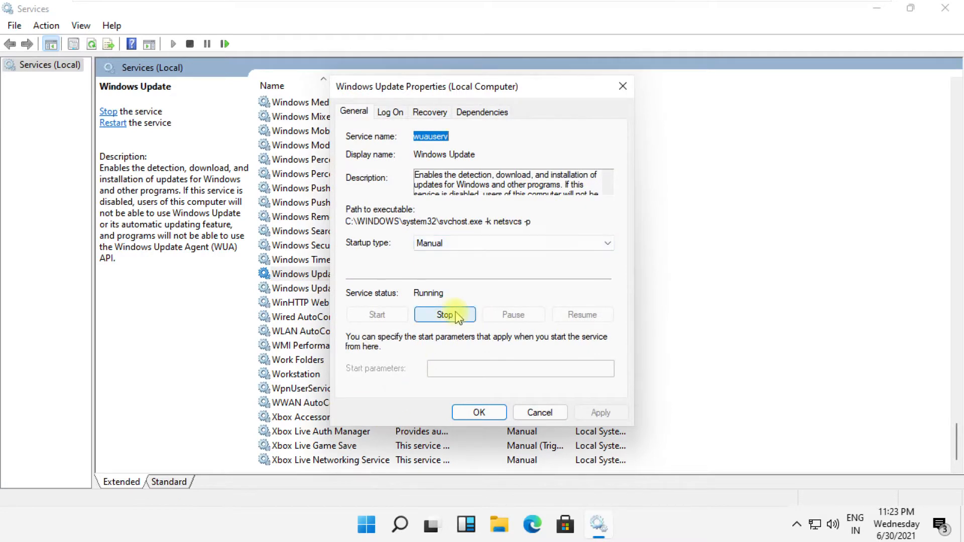
click(444, 314)
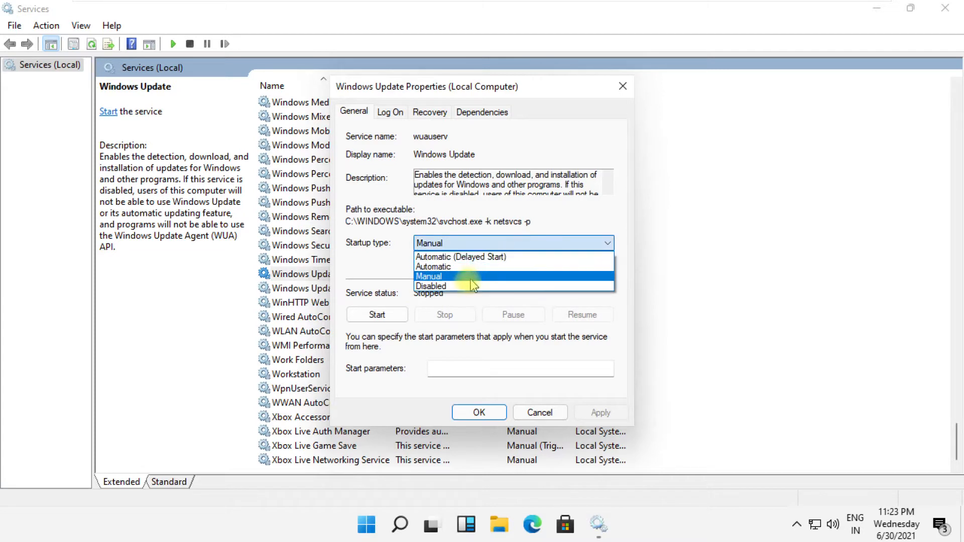
click(431, 285)
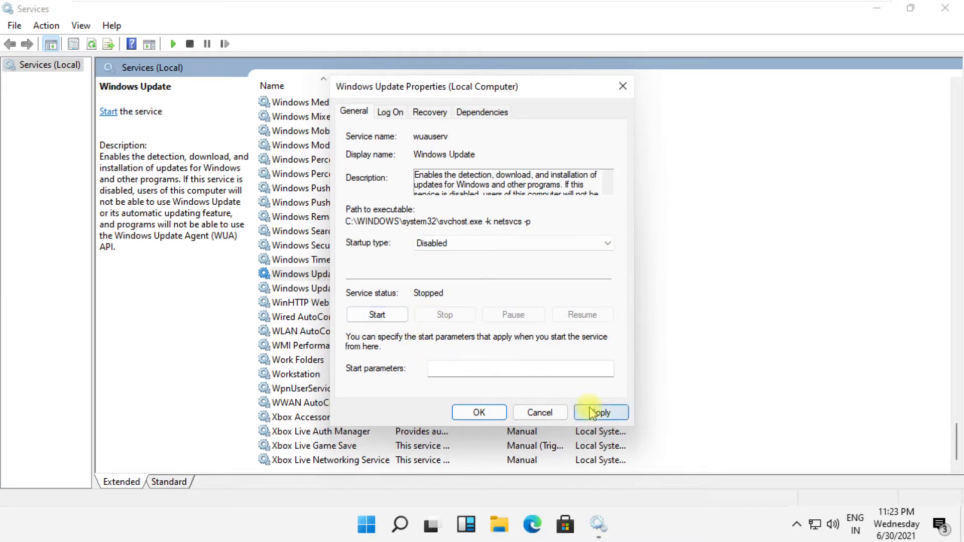
click(479, 413)
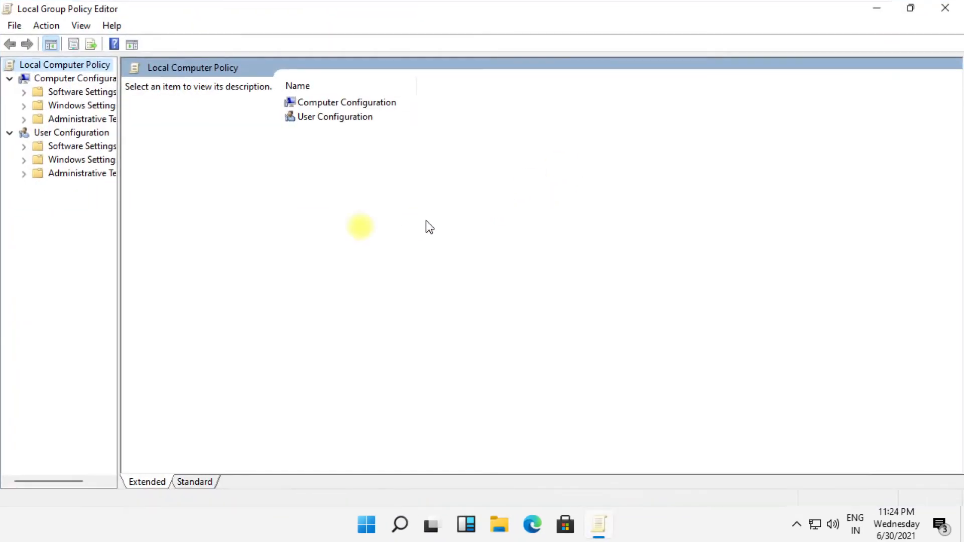
Navigate Computer Configuration > Administrative Templates > Windows Components to the Windows Update policies.
drag(119, 211, 194, 211)
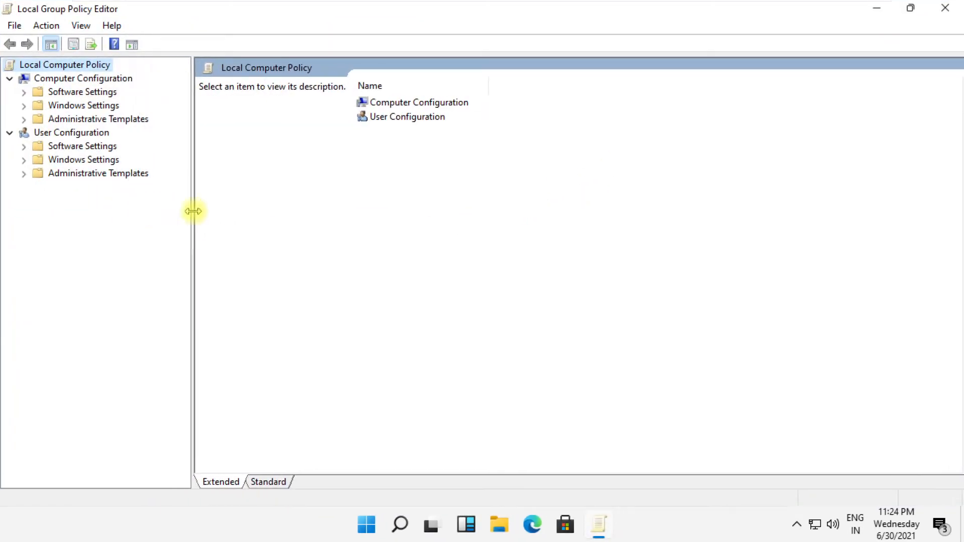
click(97, 119)
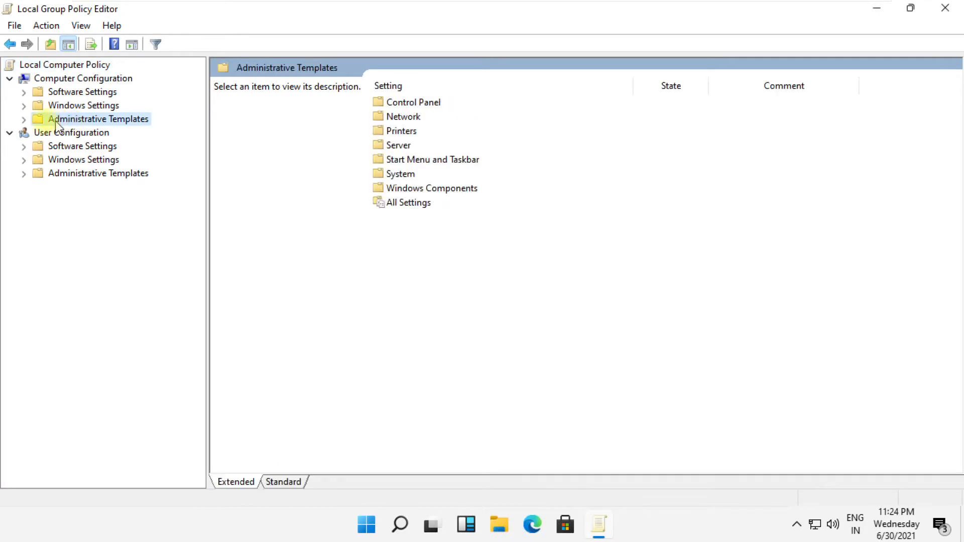
click(23, 119)
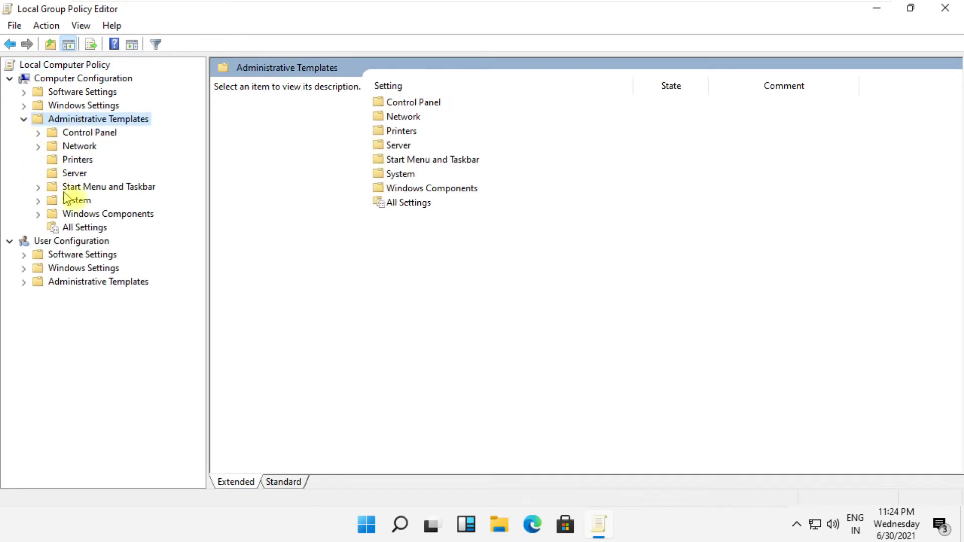
click(108, 213)
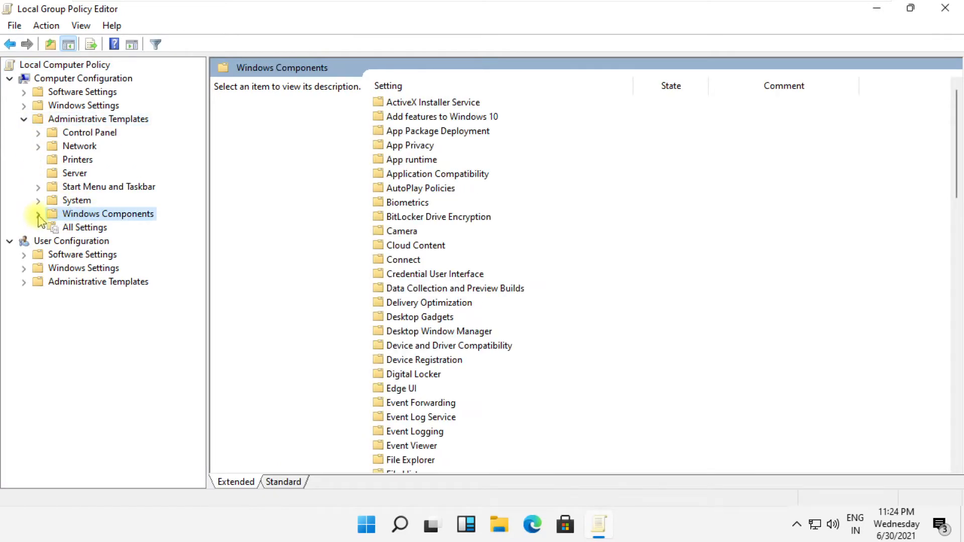
scroll(down, 3)
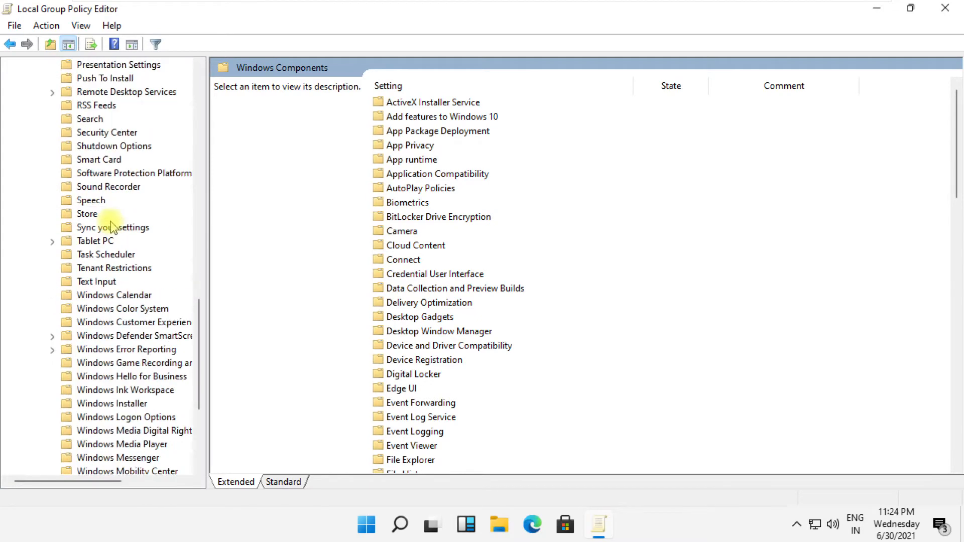
scroll(down, 3)
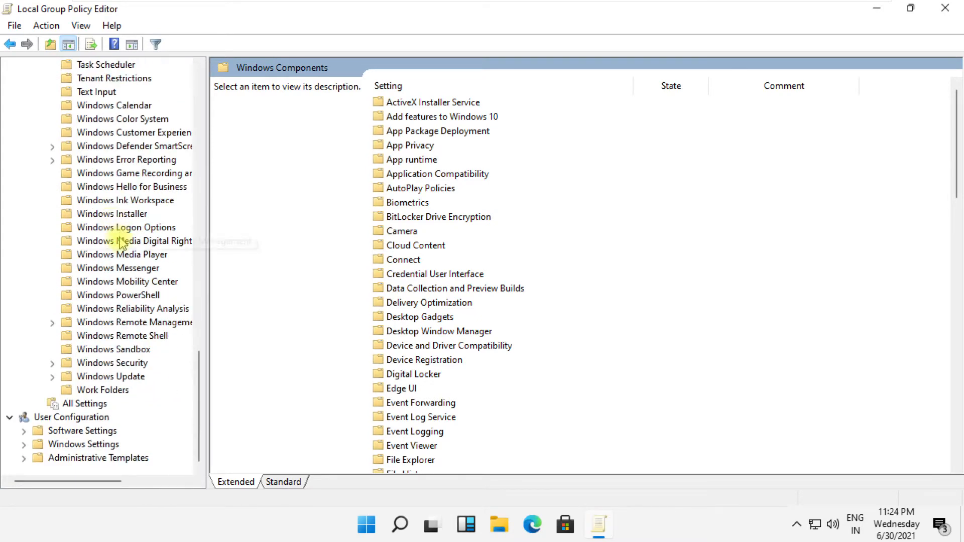
click(112, 377)
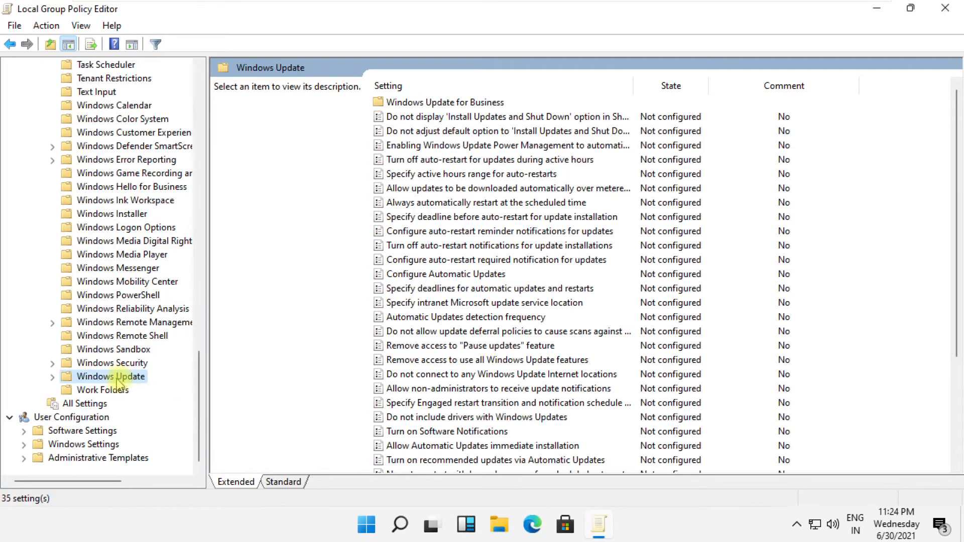
mouse_move(301, 509)
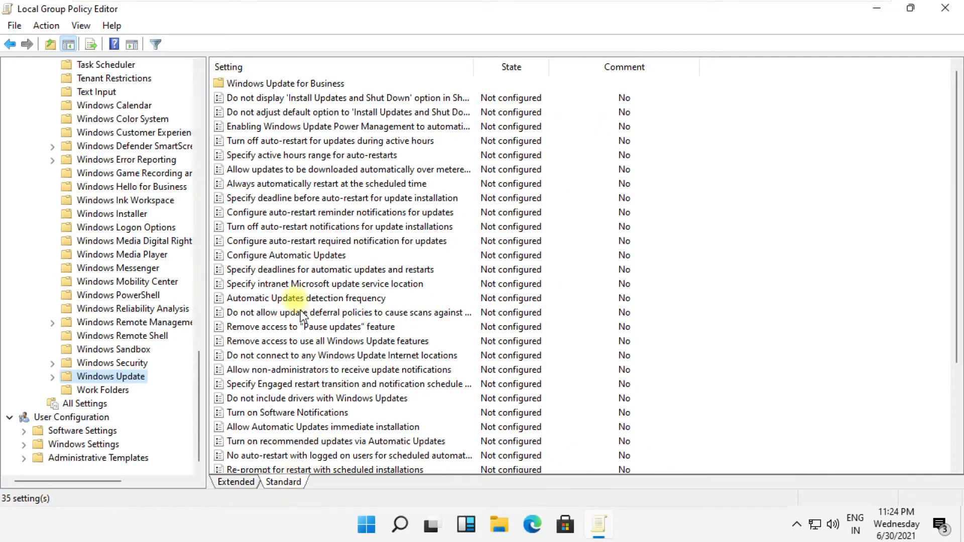
Open the Configure Automatic Updates policy for editing from its context menu.
right_click(285, 255)
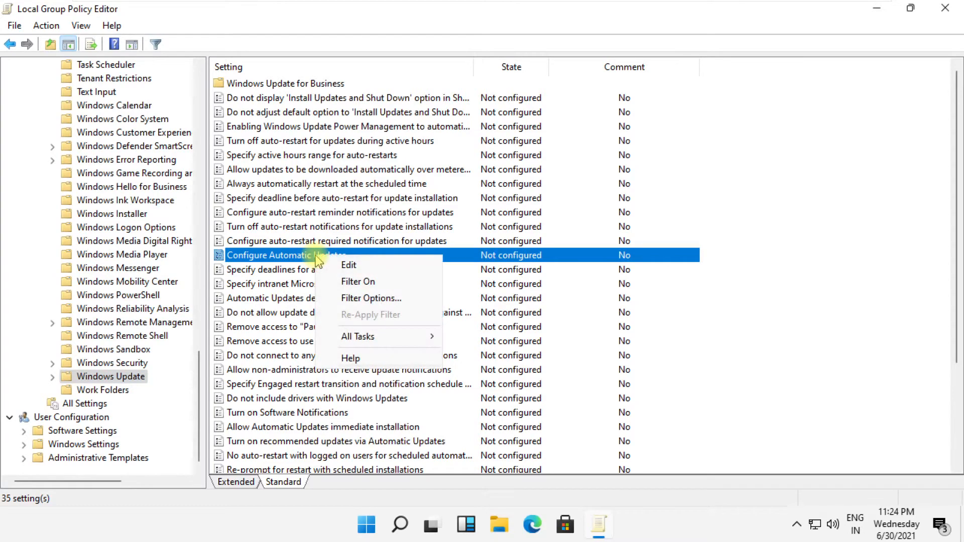
click(348, 265)
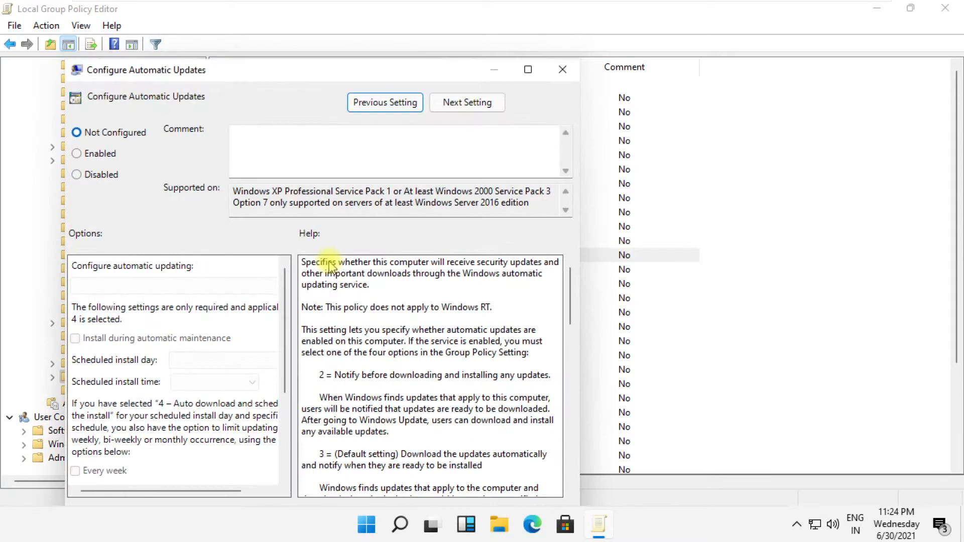
Set Configure Automatic Updates to Disabled and confirm with OK.
drag(323, 70, 431, 52)
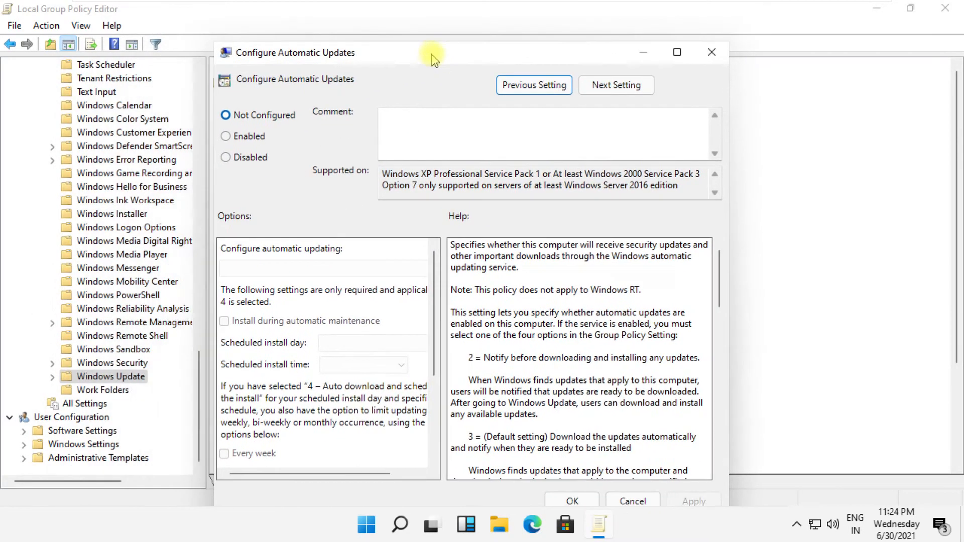
click(226, 158)
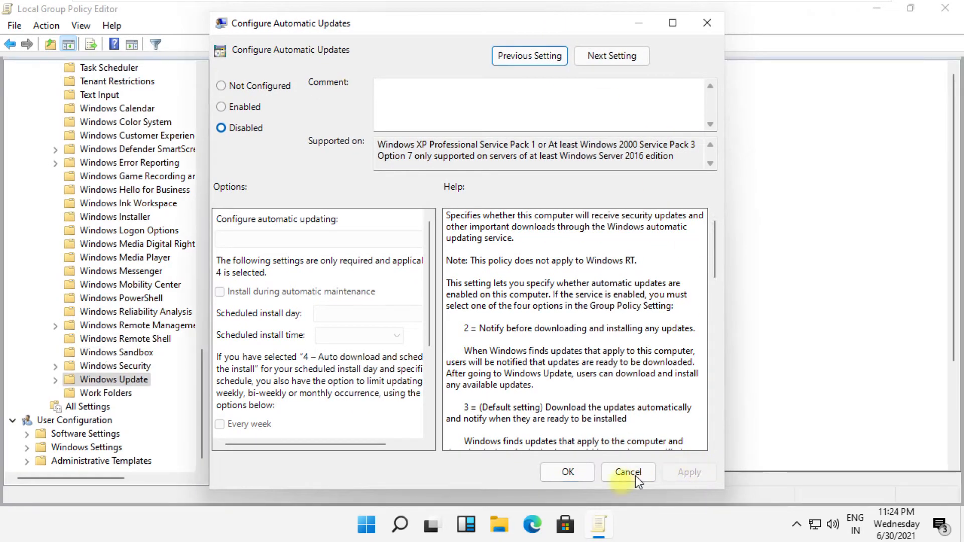
click(626, 472)
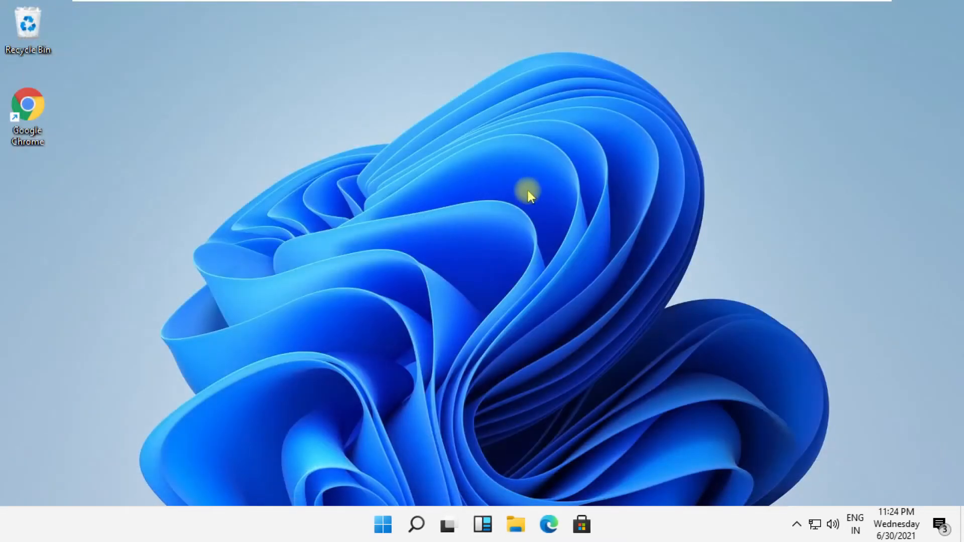
Run regedit as administrator from Search and allow the UAC prompt.
click(416, 524)
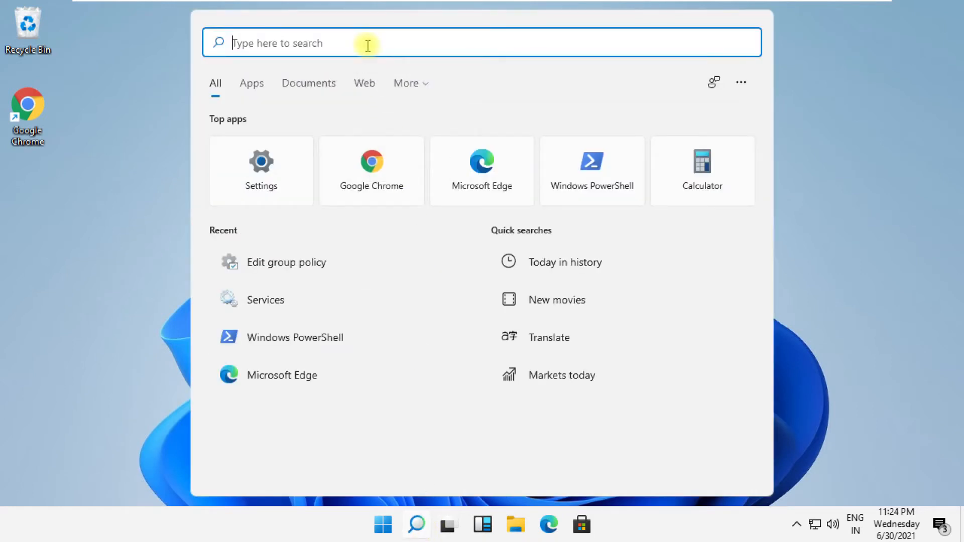
text(regedit)
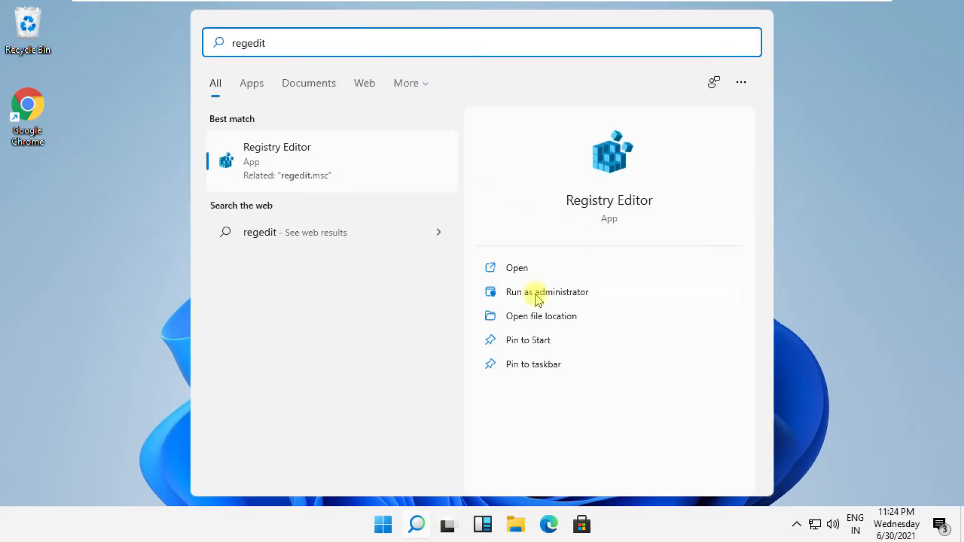
click(546, 293)
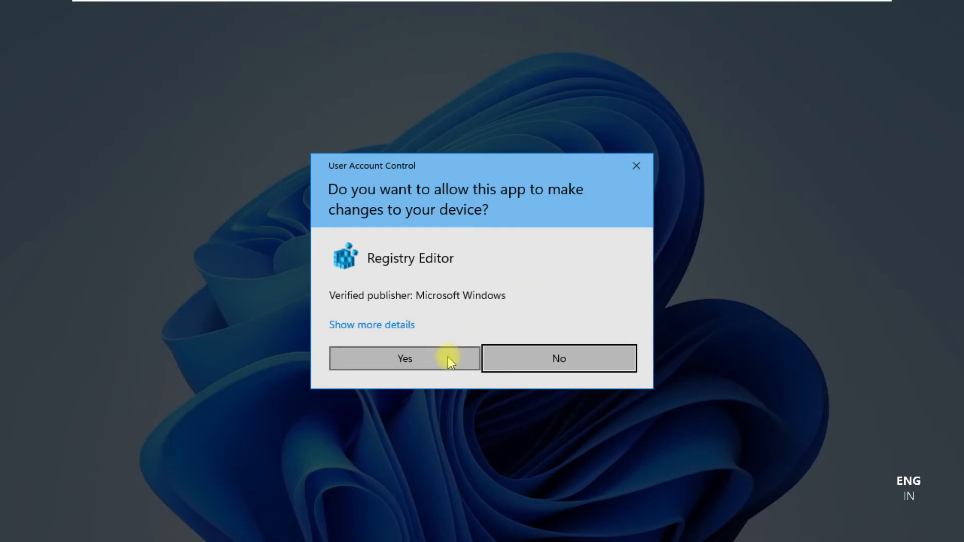
click(404, 359)
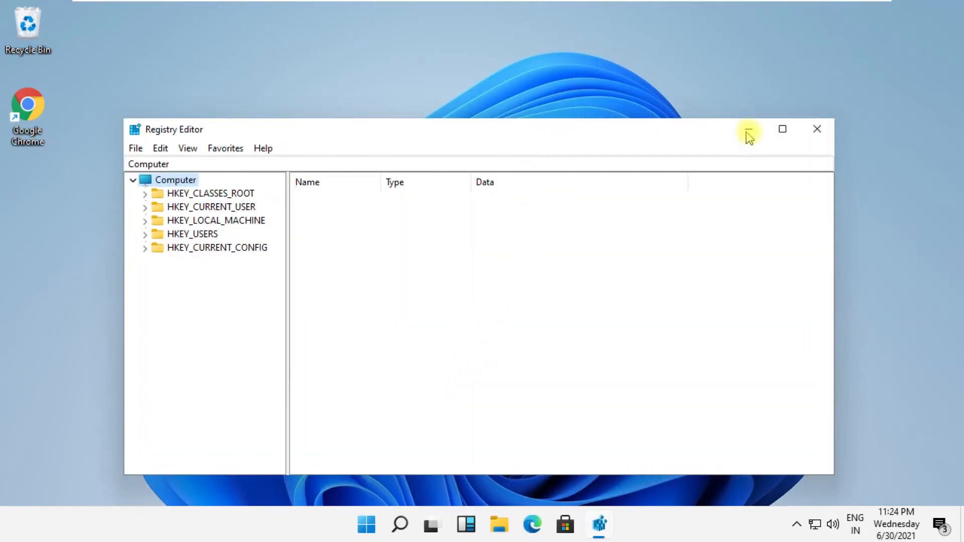
Maximize Registry Editor and browse HKEY_LOCAL_MACHINE\SOFTWARE\Policies\Microsoft to the Windows key's actions.
click(783, 130)
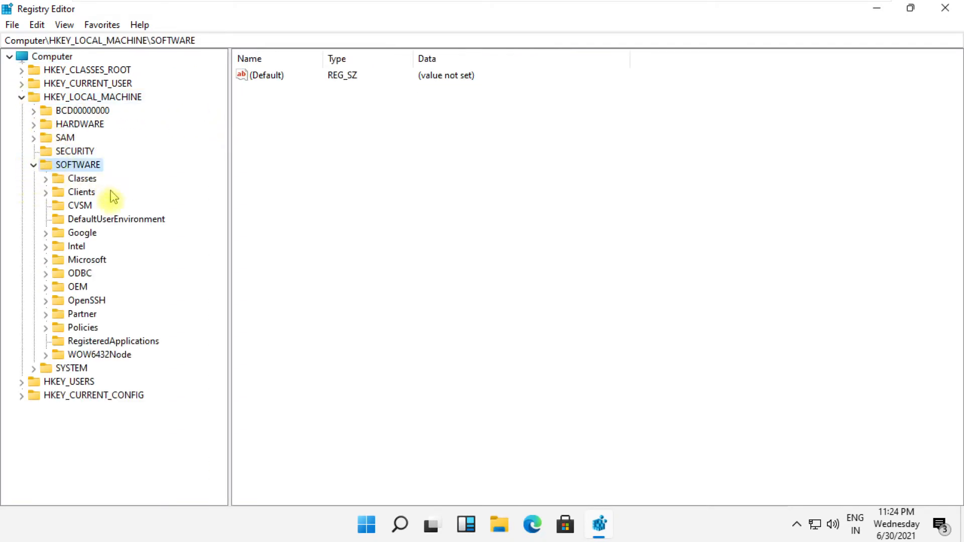
click(84, 327)
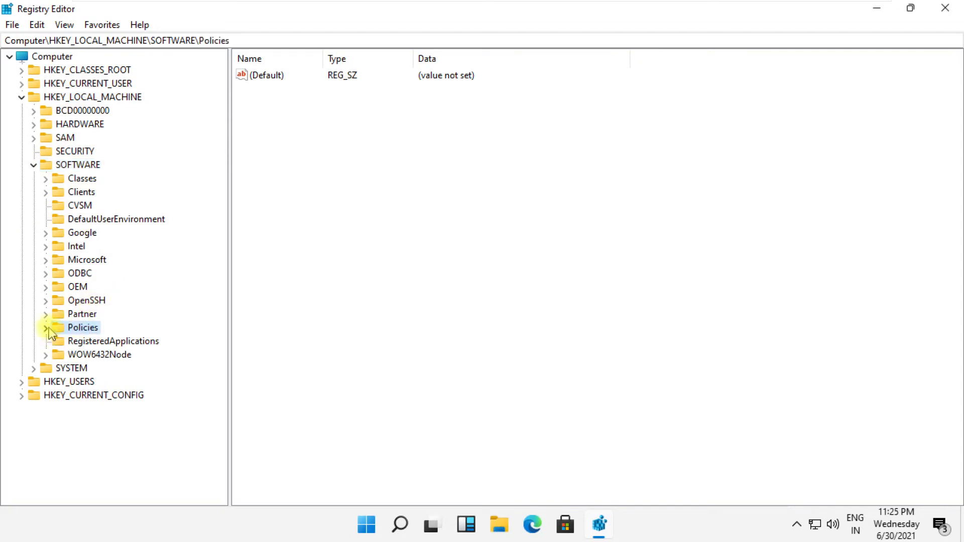
click(46, 327)
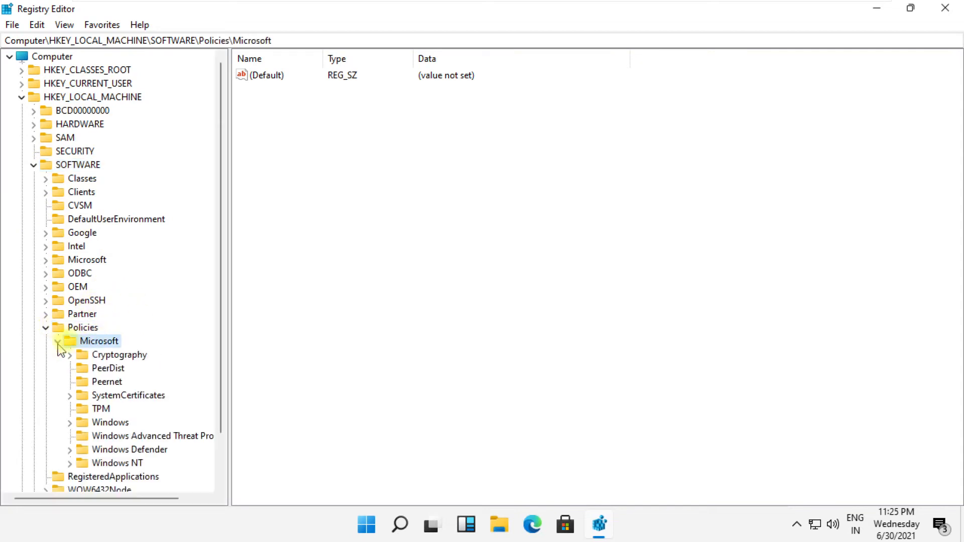
scroll(down, 3)
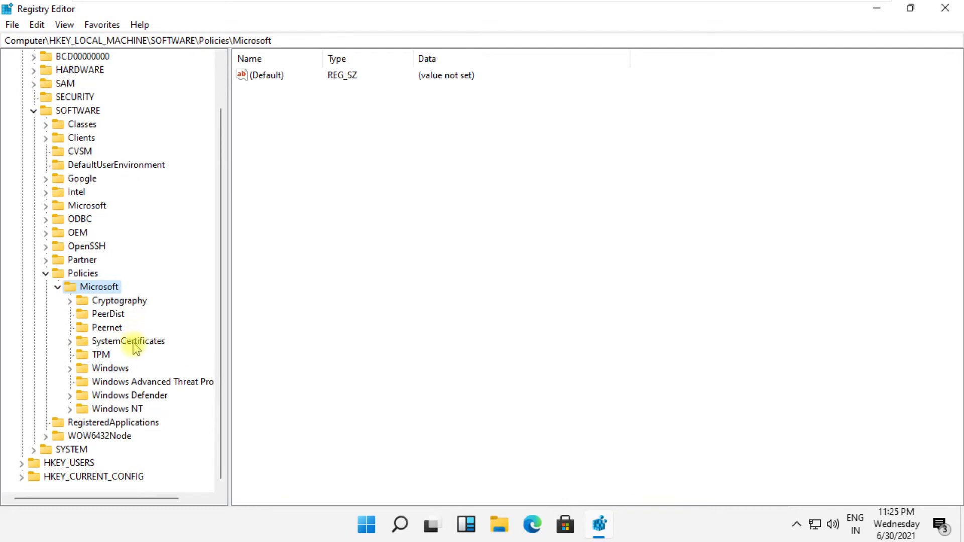
right_click(111, 368)
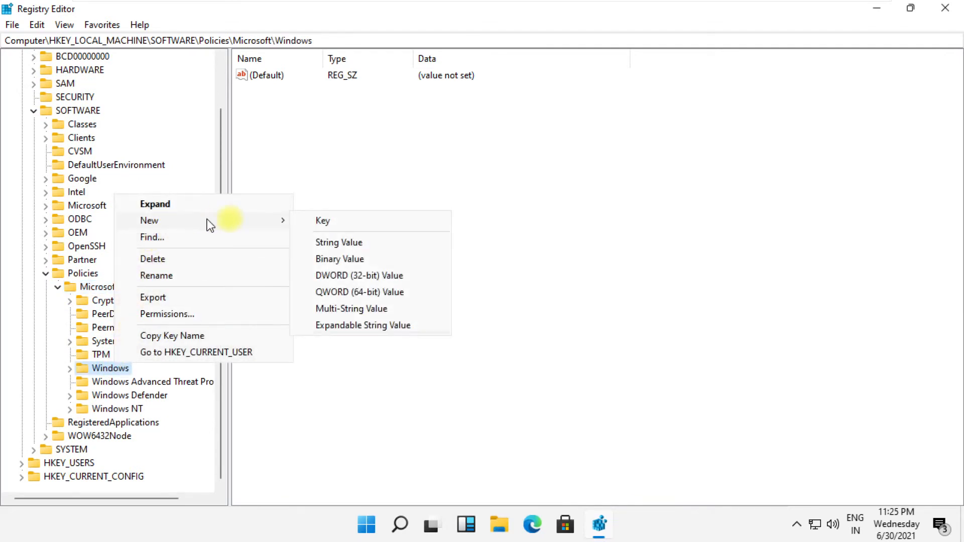
Create a WindowsUpdate key under Windows with an AU subkey inside it.
click(322, 220)
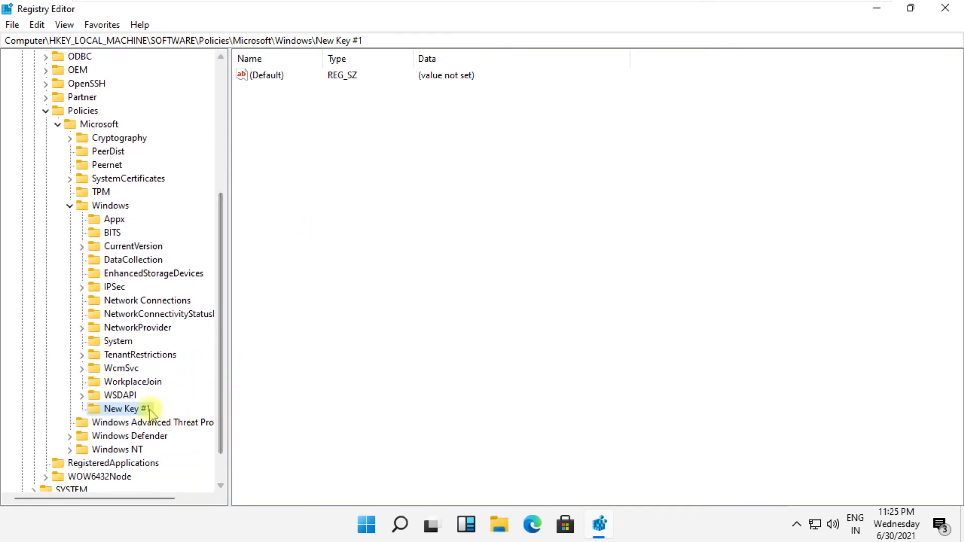
right_click(123, 409)
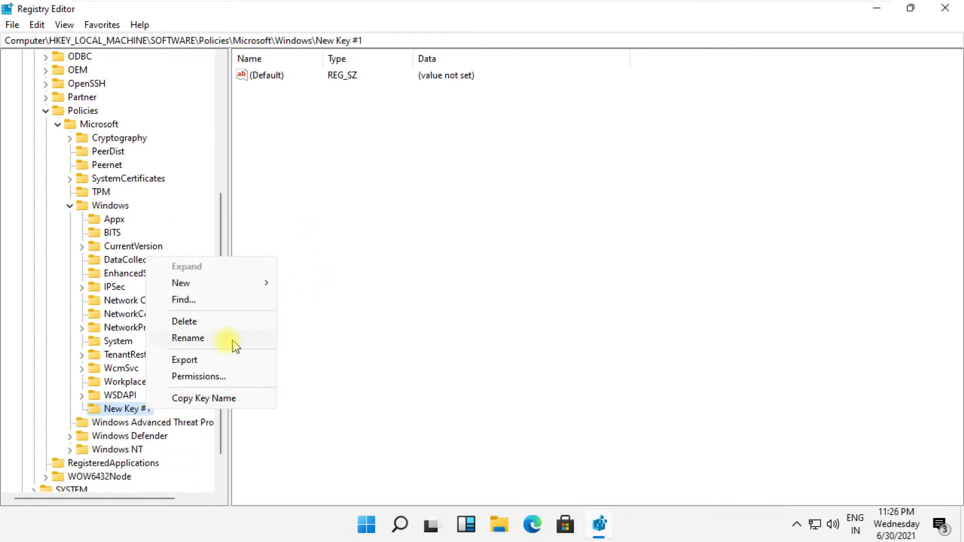
click(188, 339)
text(WindowsUpdate)
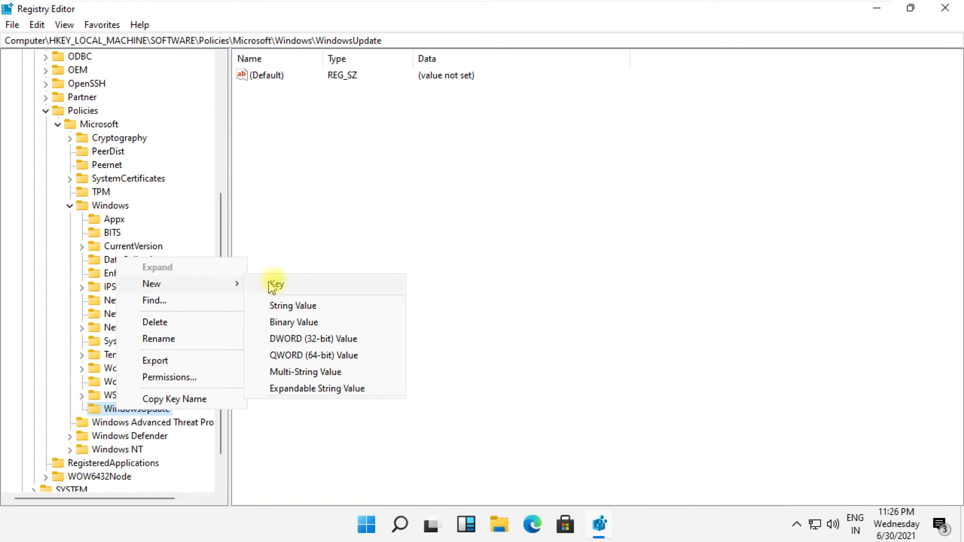
click(276, 284)
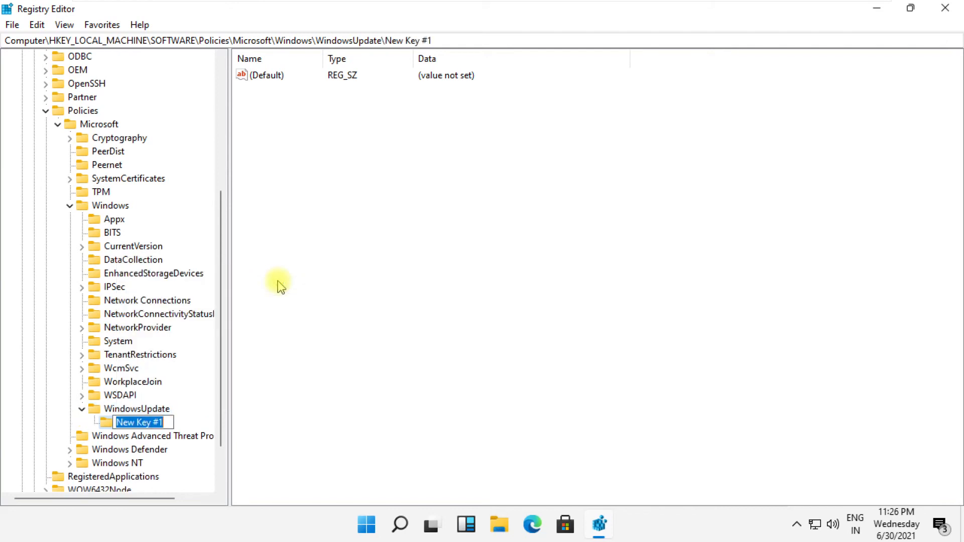
text(AU)
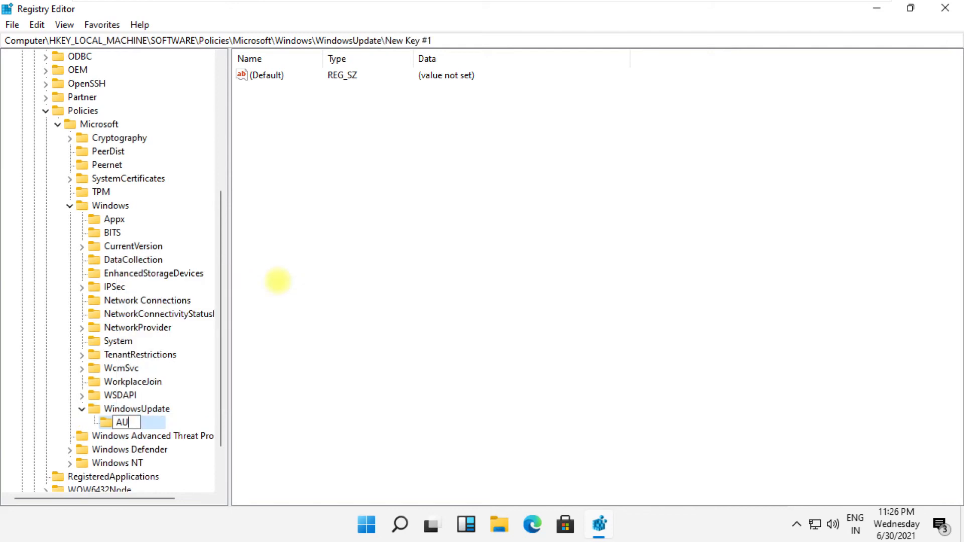
key(Return)
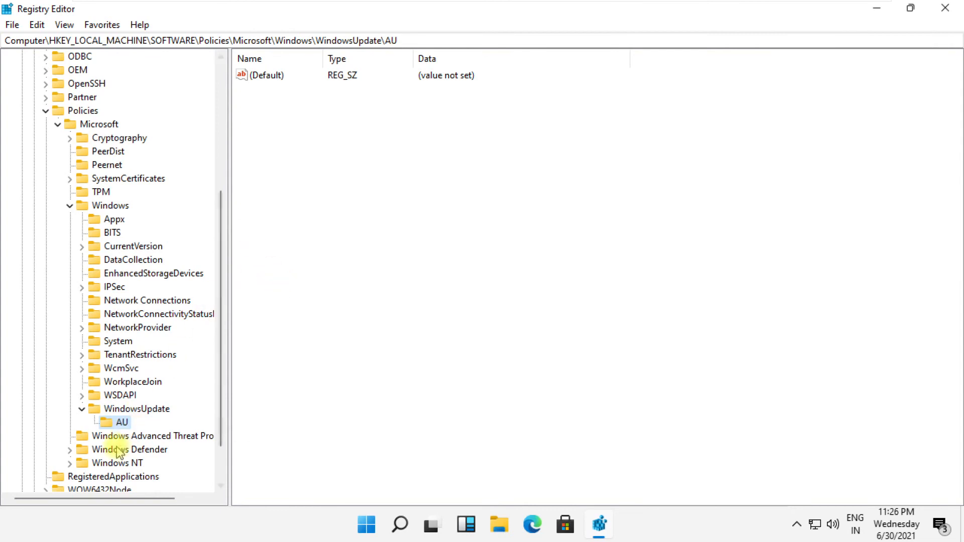
Add a NoAutoUpdate DWORD with data 1 under AU, then head to Start to restart.
right_click(122, 422)
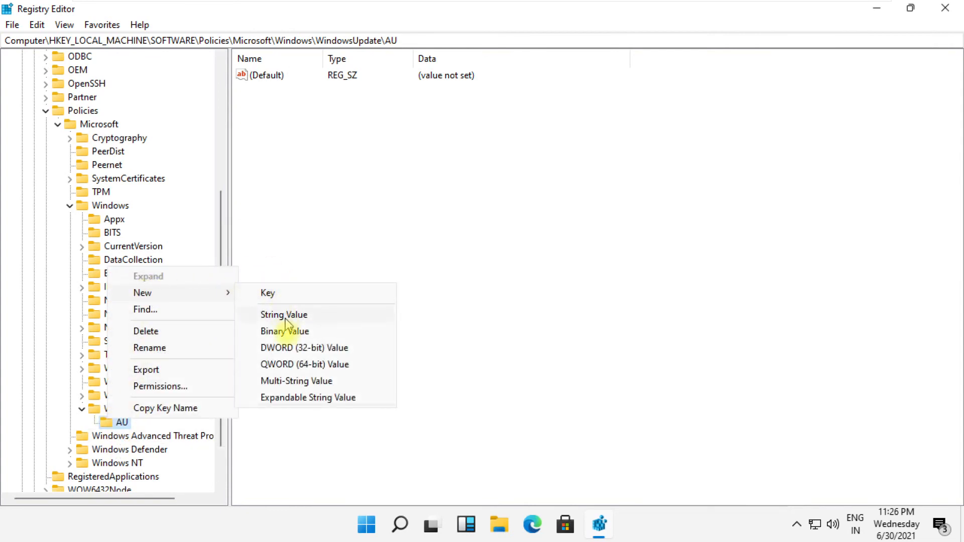
click(303, 348)
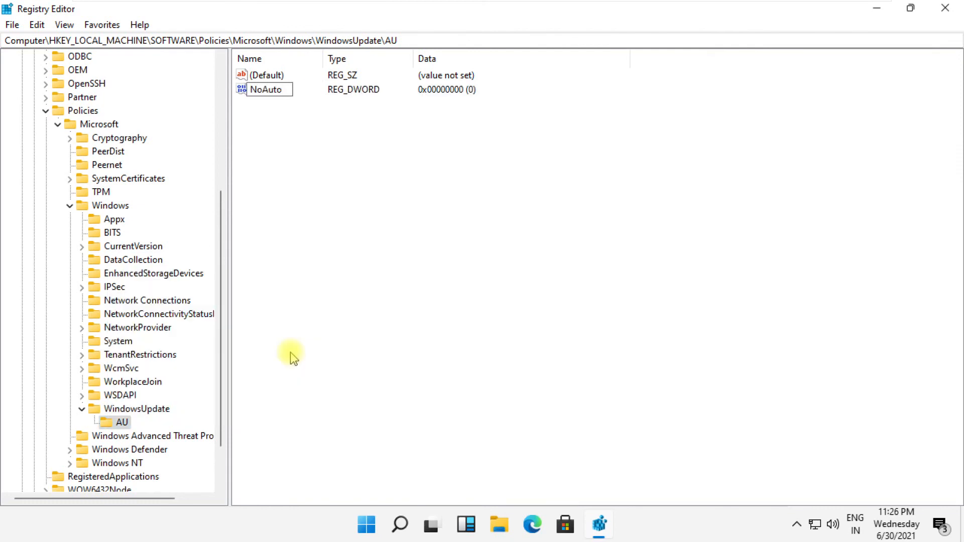
right_click(266, 90)
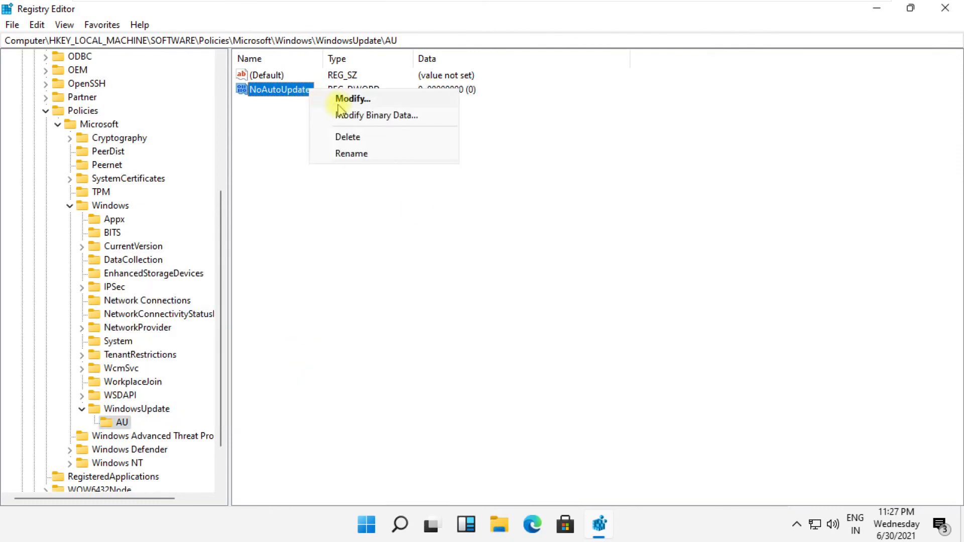
click(353, 100)
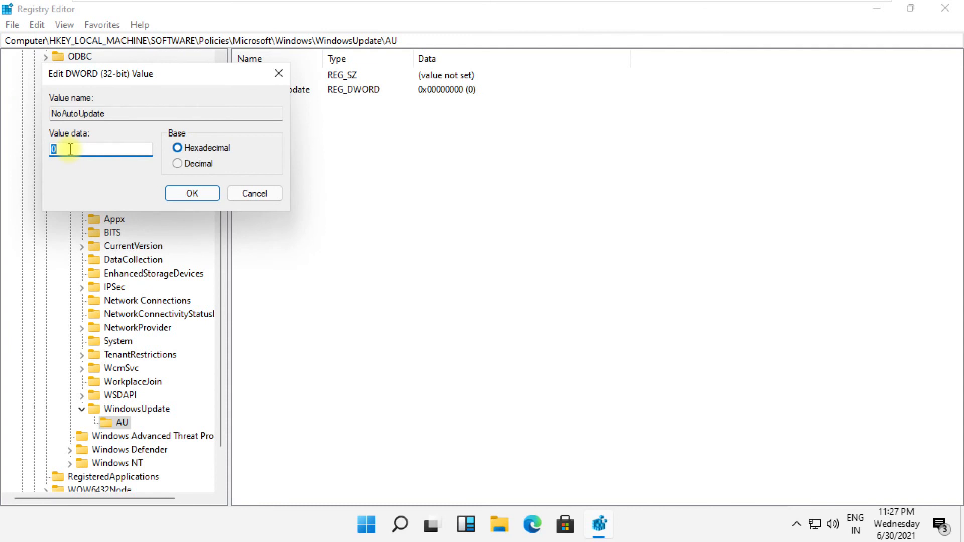
text(1)
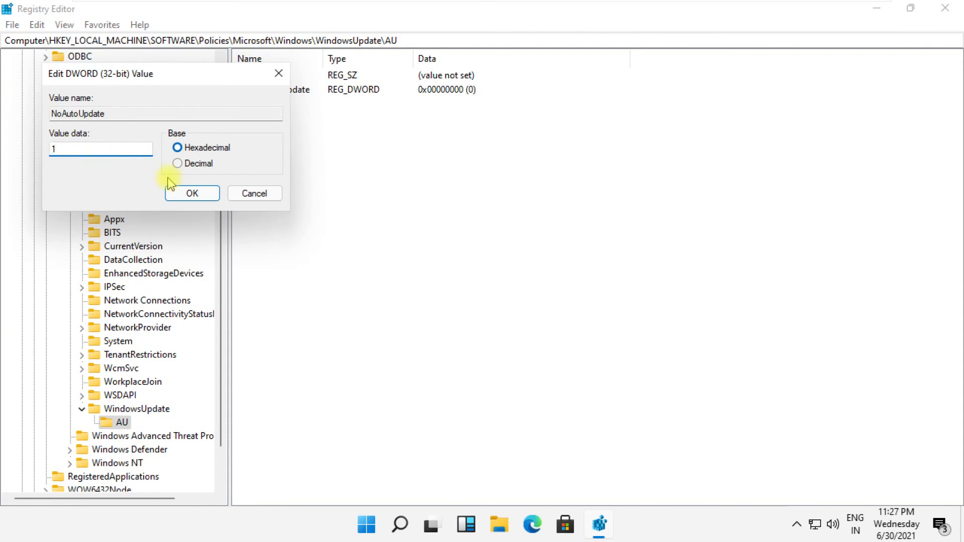
click(192, 193)
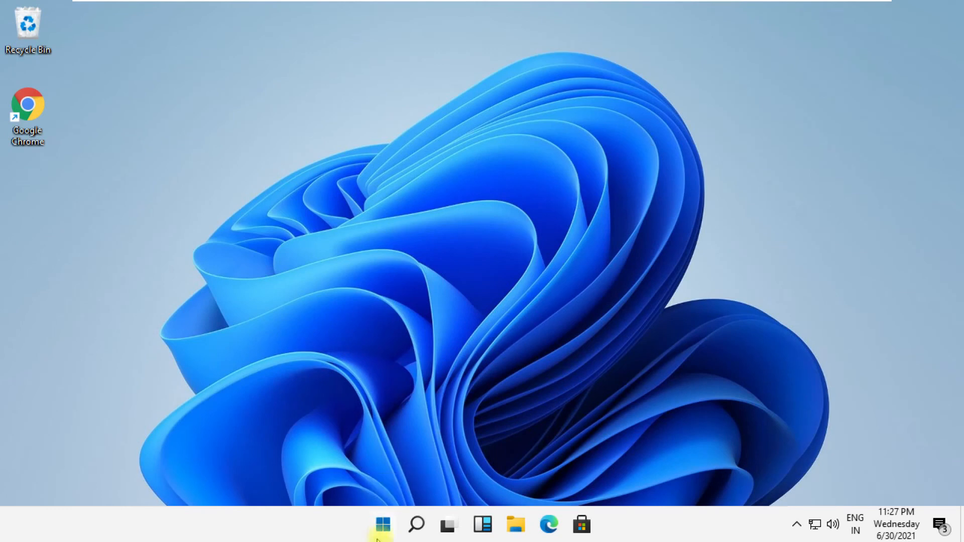
click(382, 524)
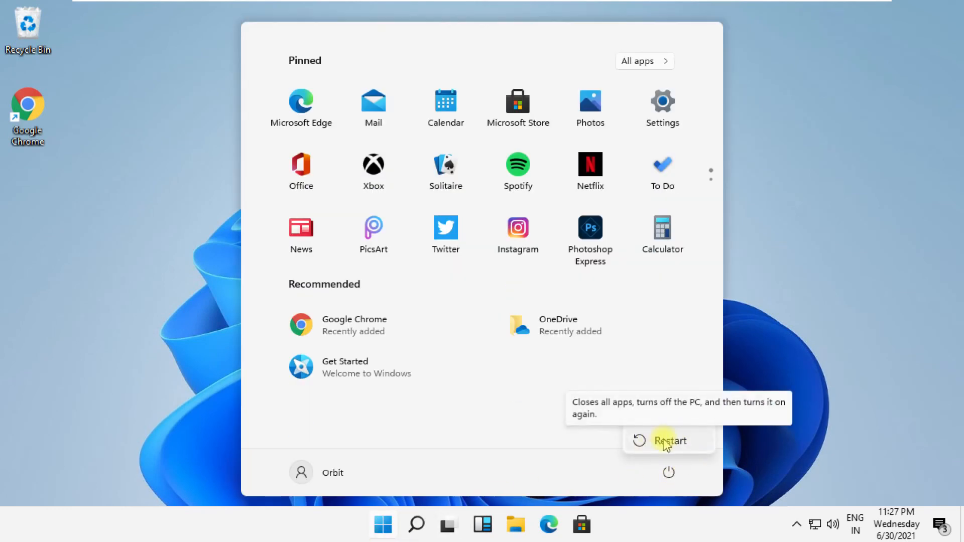